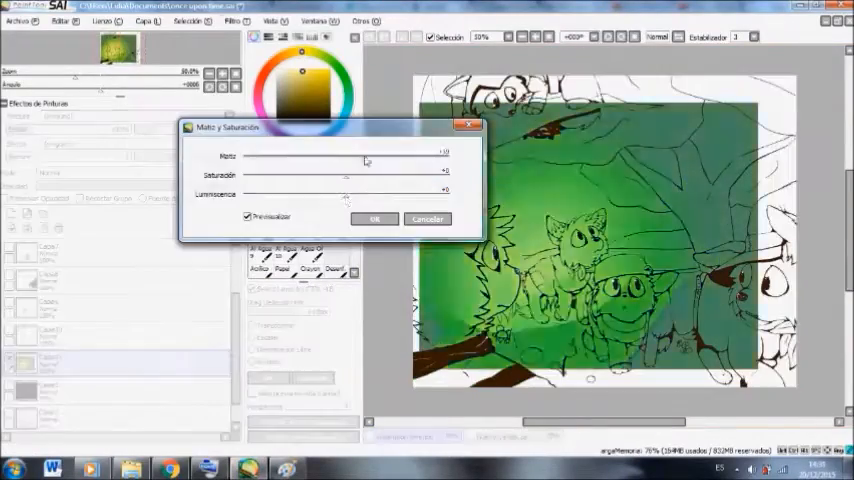
- Apply the Hue/Saturation change that retunes the green forest background tones
left_click(376, 218)
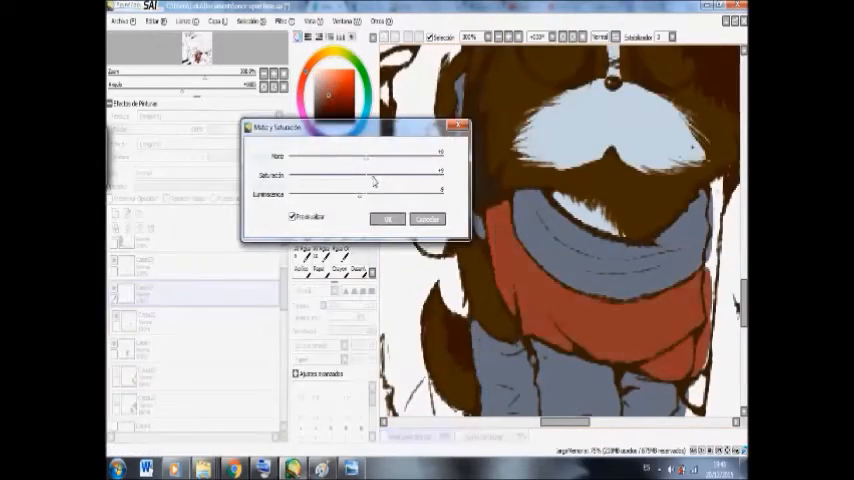
- Apply the Hue/Saturation change to the character's red scarf and grey clothing
left_click(388, 220)
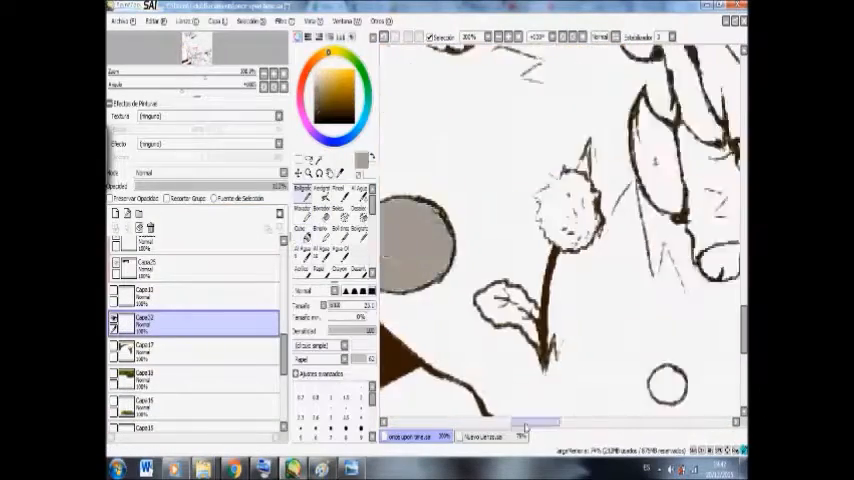